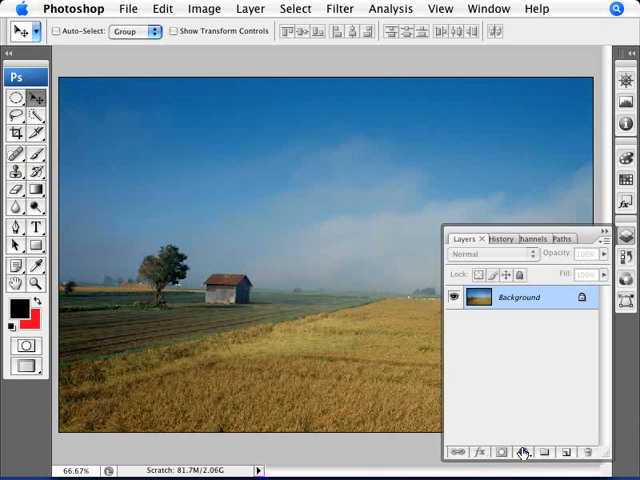
Add a Hue/Saturation adjustment layer above the landscape photo.
click(525, 452)
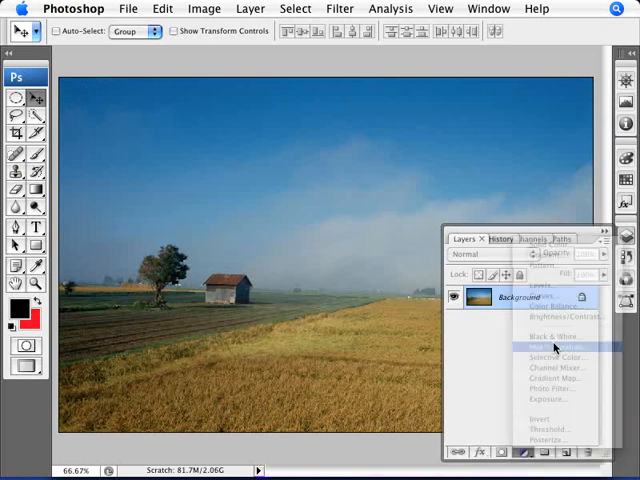
click(545, 345)
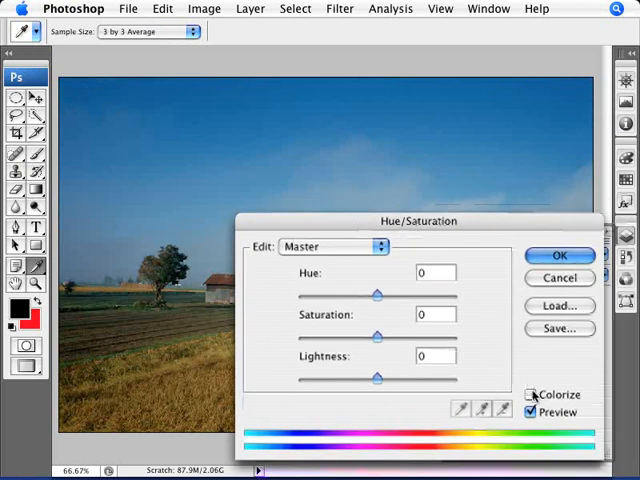
Turn on Colorize and try hue tints from sepia through green, blue and olive to grey.
click(532, 394)
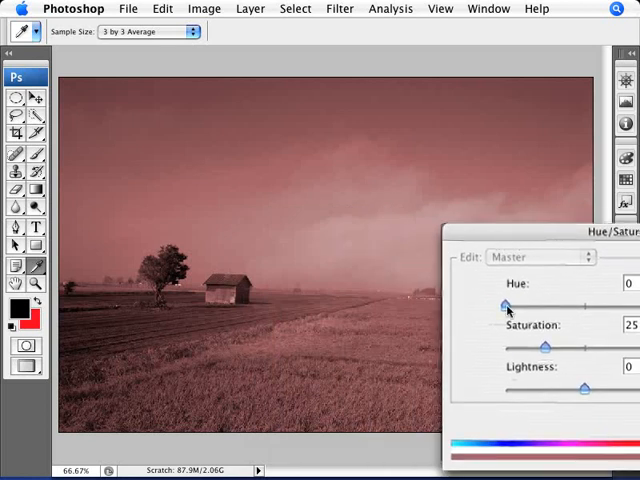
drag(505, 304, 530, 304)
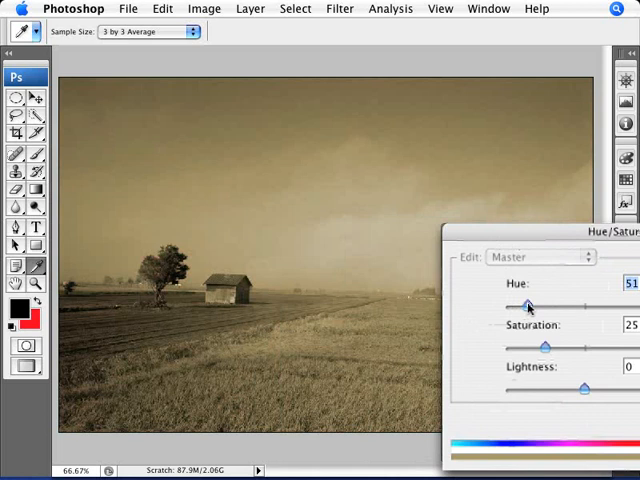
drag(528, 305, 560, 305)
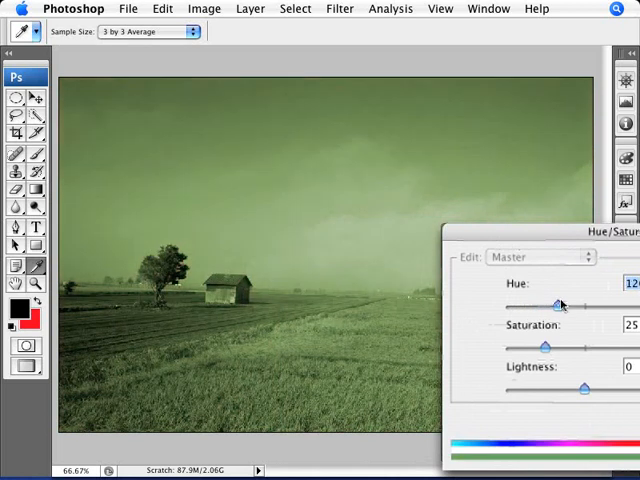
drag(558, 305, 603, 305)
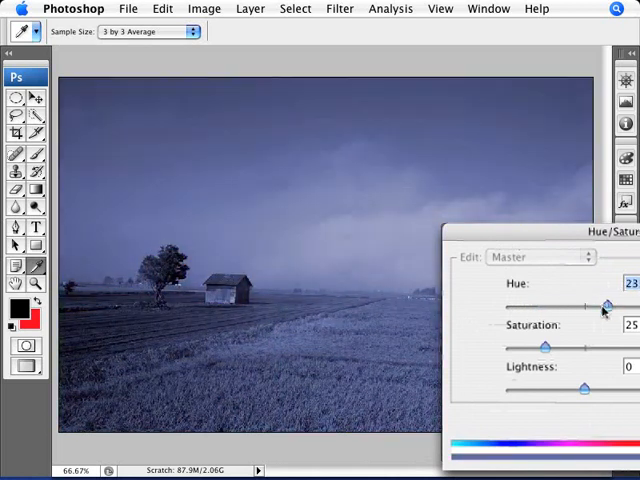
drag(602, 305, 535, 305)
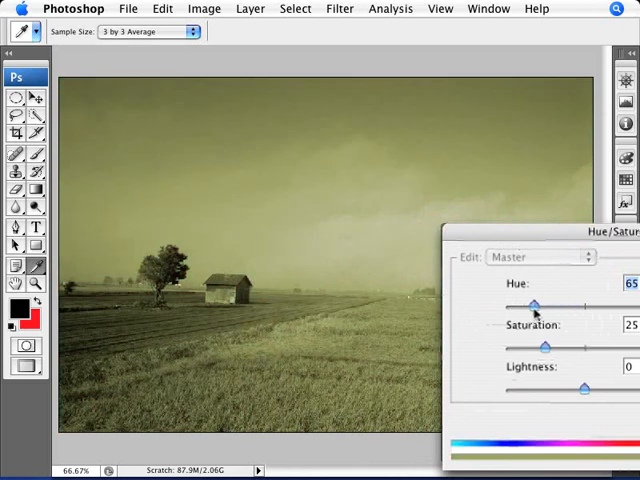
drag(540, 305, 518, 305)
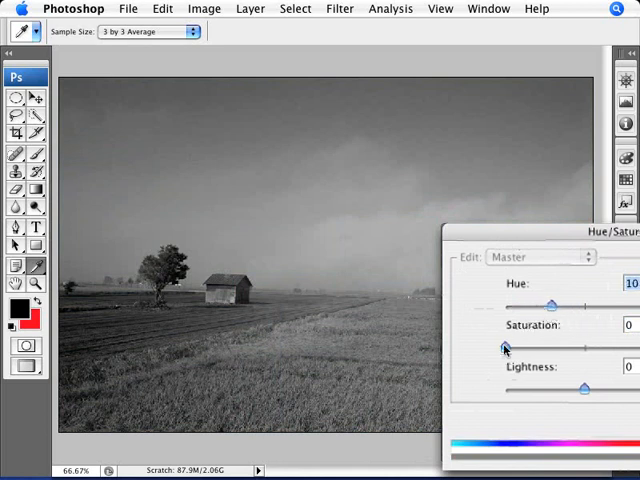
Settle the colorized tint on warm sepia, hue 49 and saturation 20.
drag(505, 347, 547, 347)
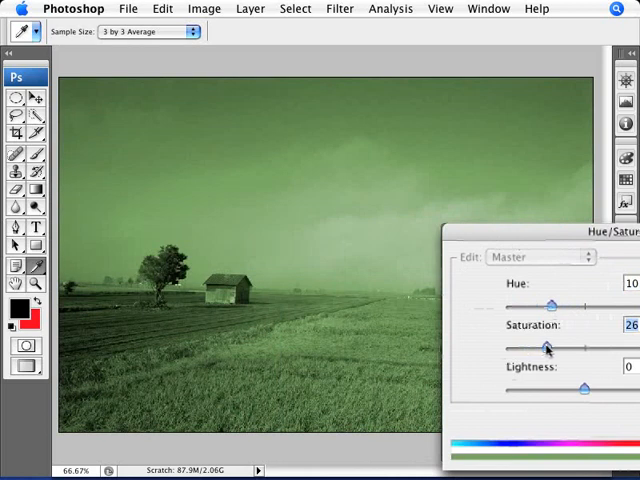
drag(547, 305, 585, 305)
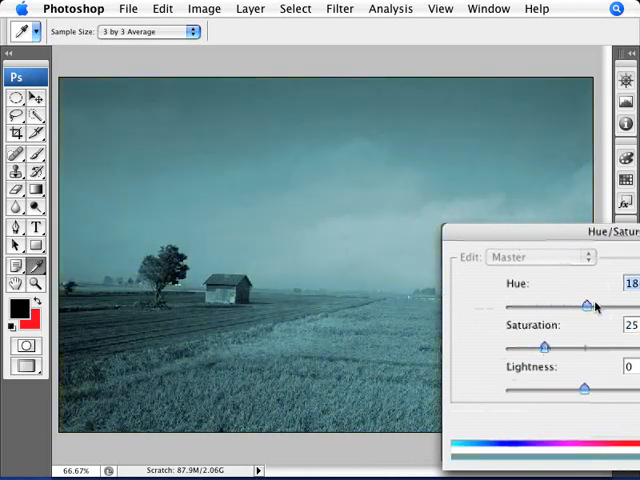
drag(588, 305, 618, 305)
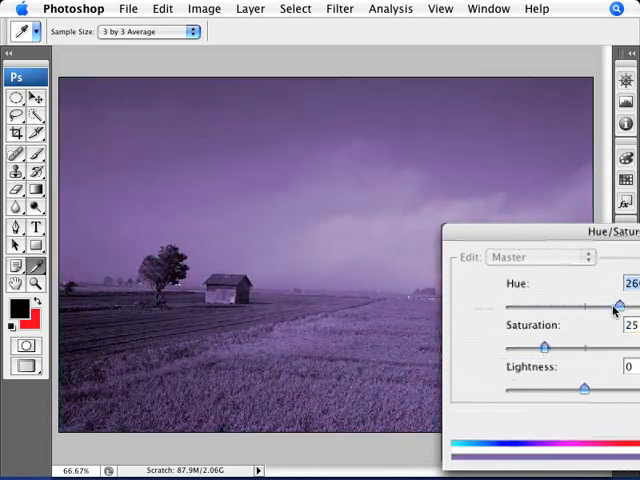
drag(618, 305, 533, 305)
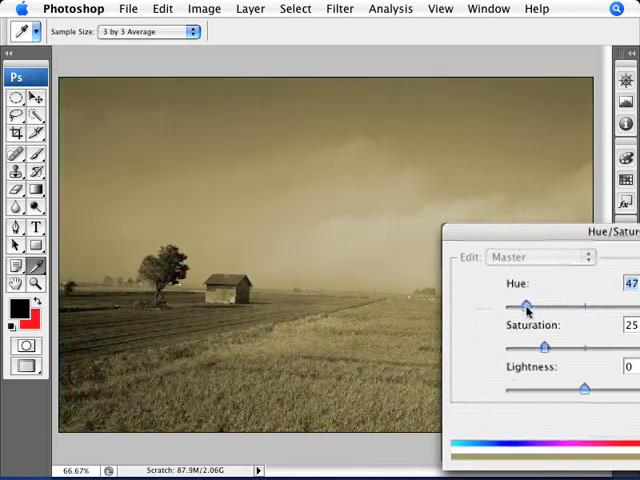
drag(520, 305, 545, 305)
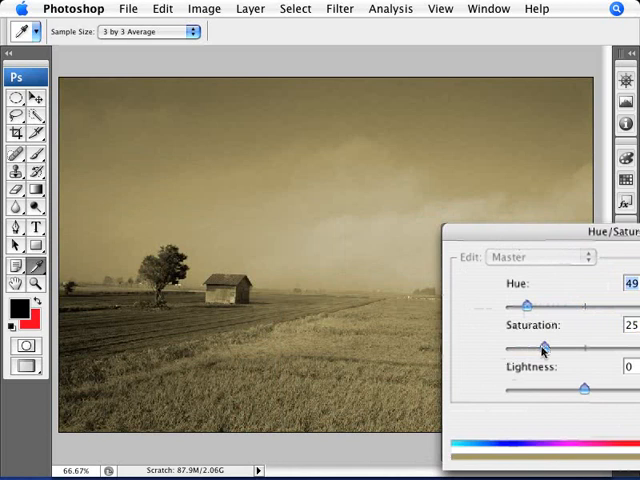
drag(545, 348, 538, 348)
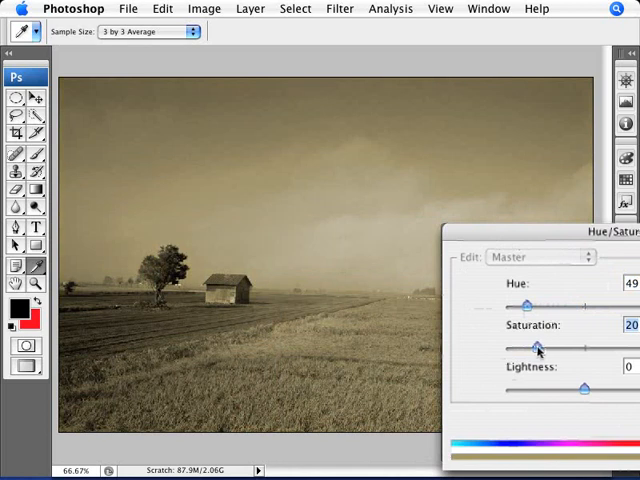
drag(538, 346, 533, 346)
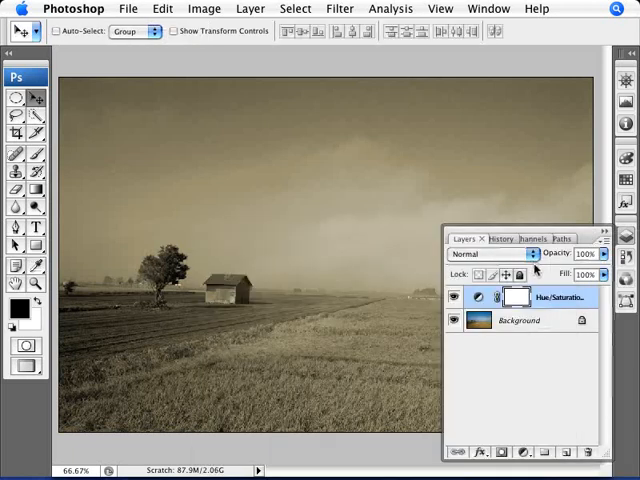
mouse_move(475, 272)
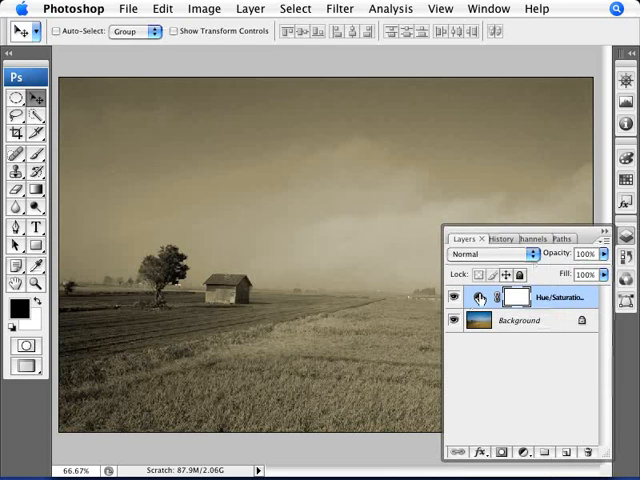
double_click(473, 297)
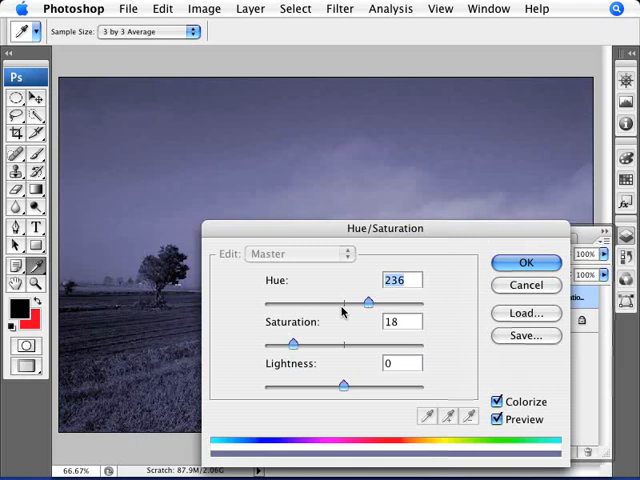
drag(365, 302, 362, 302)
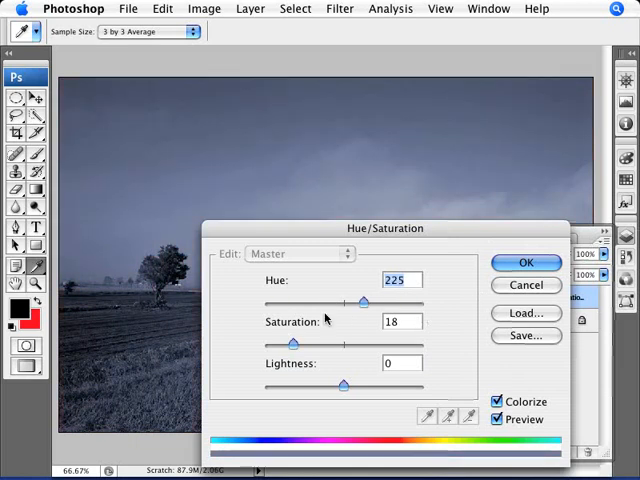
click(526, 262)
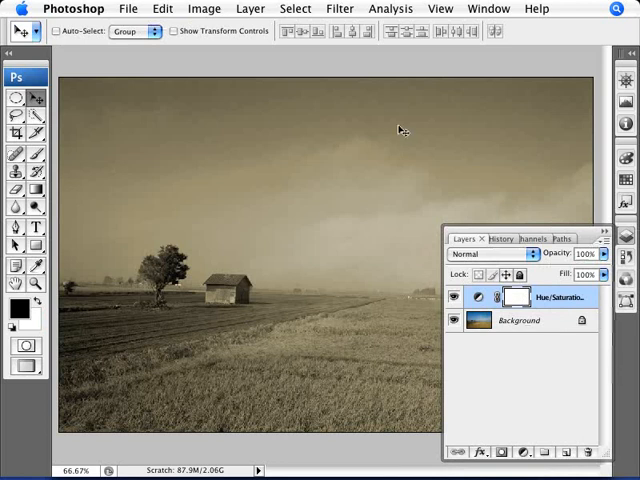
mouse_move(88, 218)
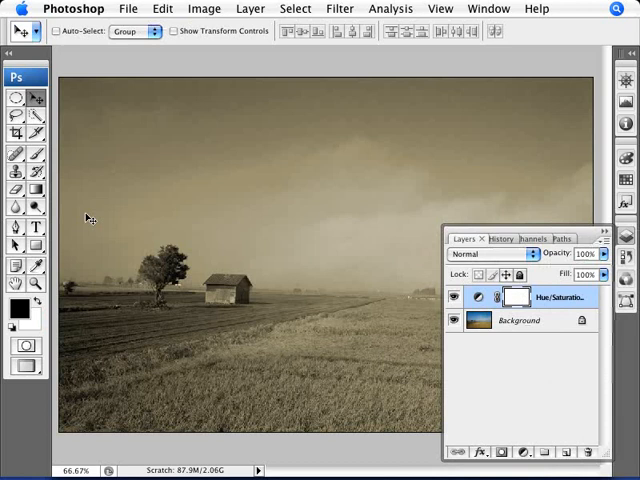
mouse_move(197, 112)
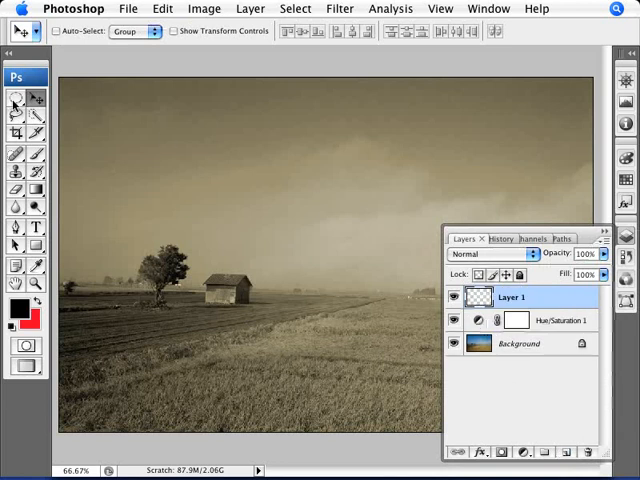
Switch to the Elliptical Marquee Tool for an oval selection.
click(15, 97)
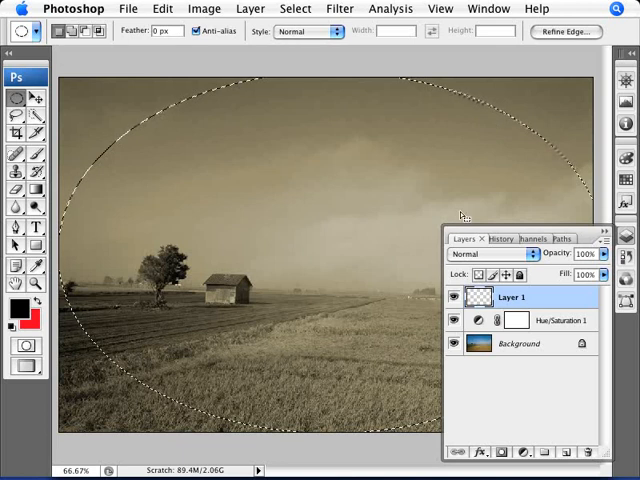
Put the oval selection into quick mask mode shown as a red overlay on selected areas.
double_click(27, 347)
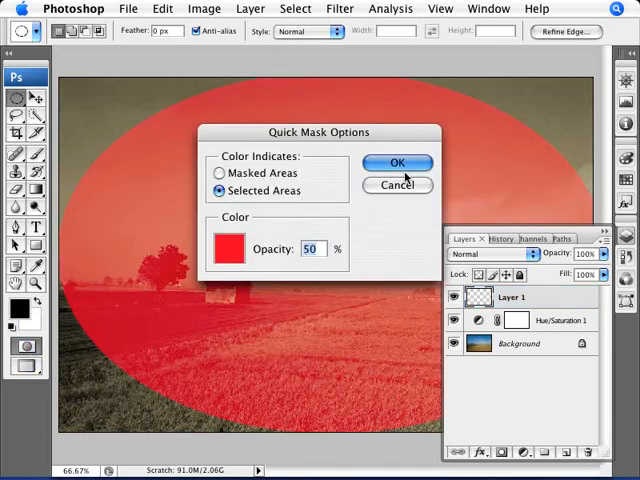
click(396, 162)
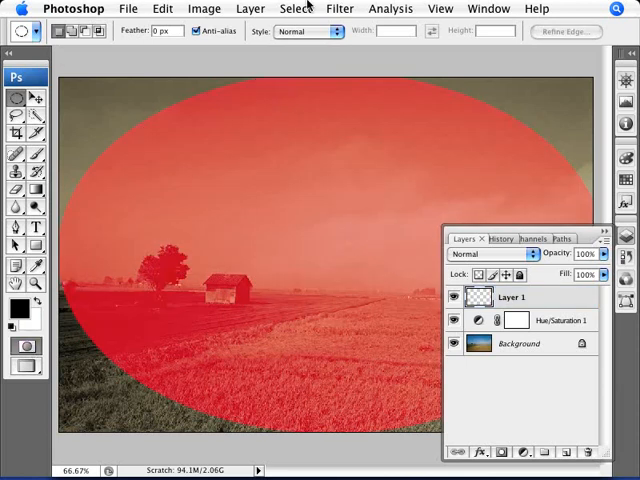
Apply a Gaussian Blur of about 82 pixels to soften the quick mask's edge.
click(339, 8)
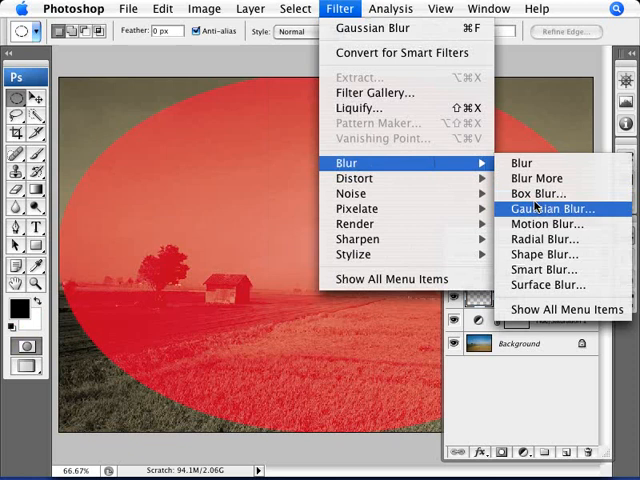
click(548, 208)
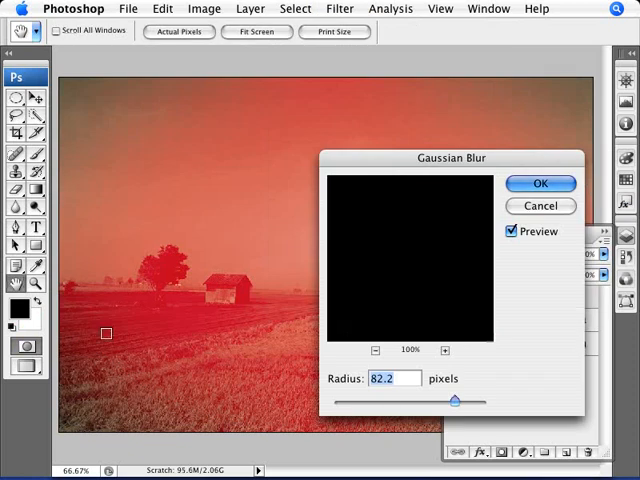
mouse_move(251, 385)
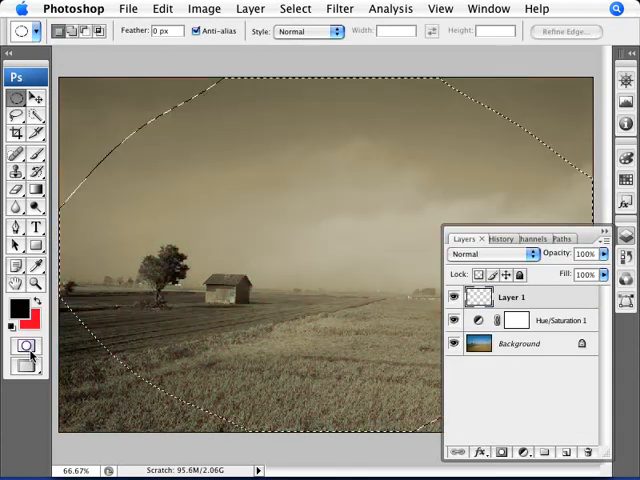
mouse_move(18, 345)
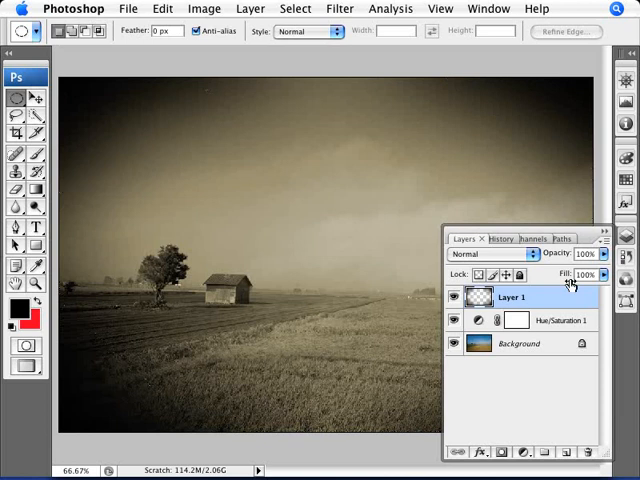
Fade the black vignette on Layer 1 to 43% opacity.
drag(600, 273, 555, 273)
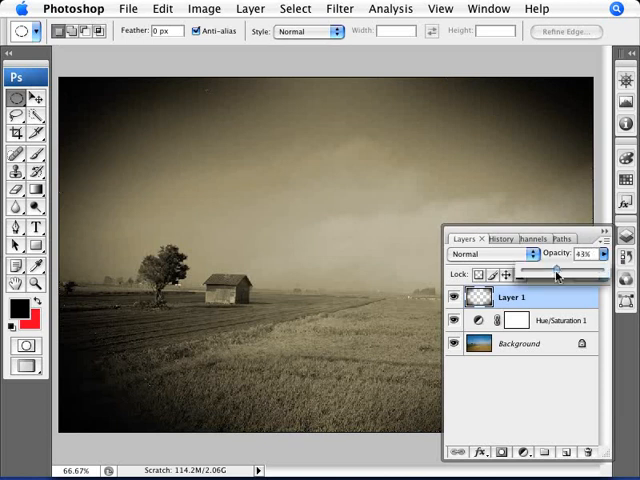